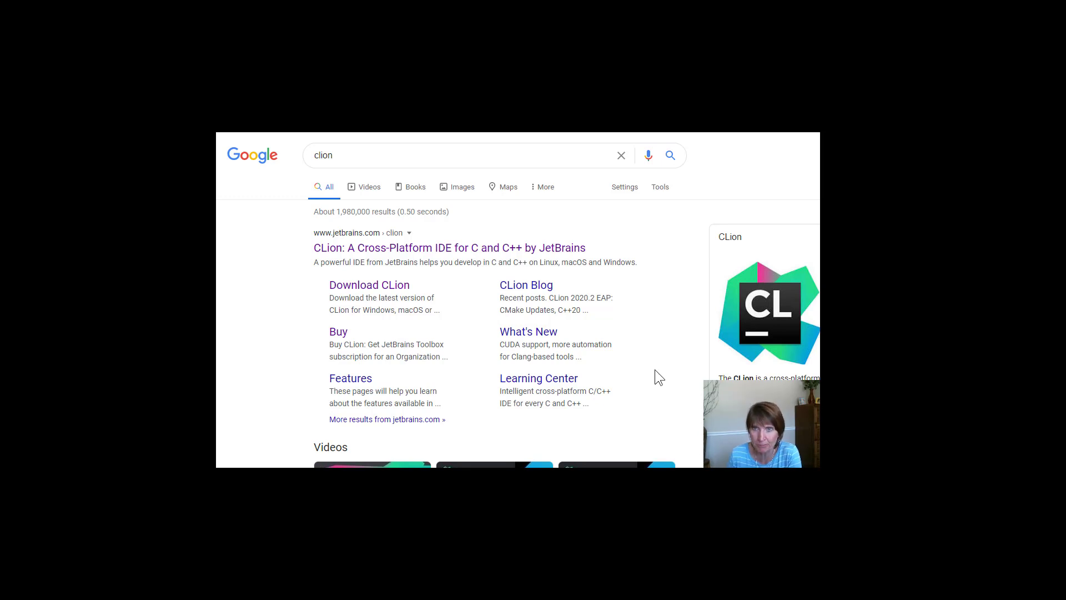
mouse_move(587, 333)
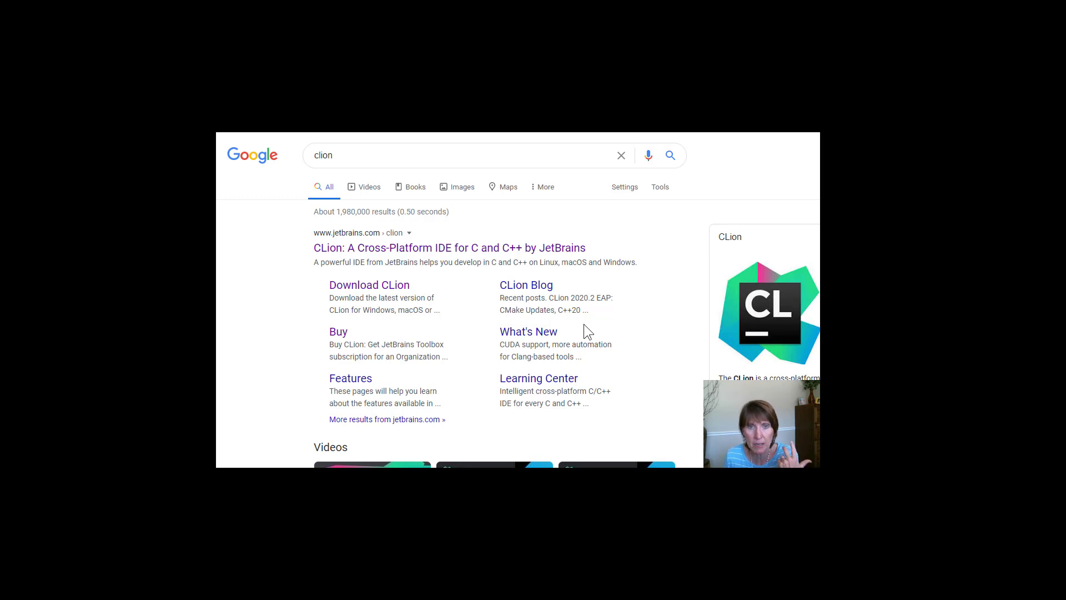
mouse_move(491, 272)
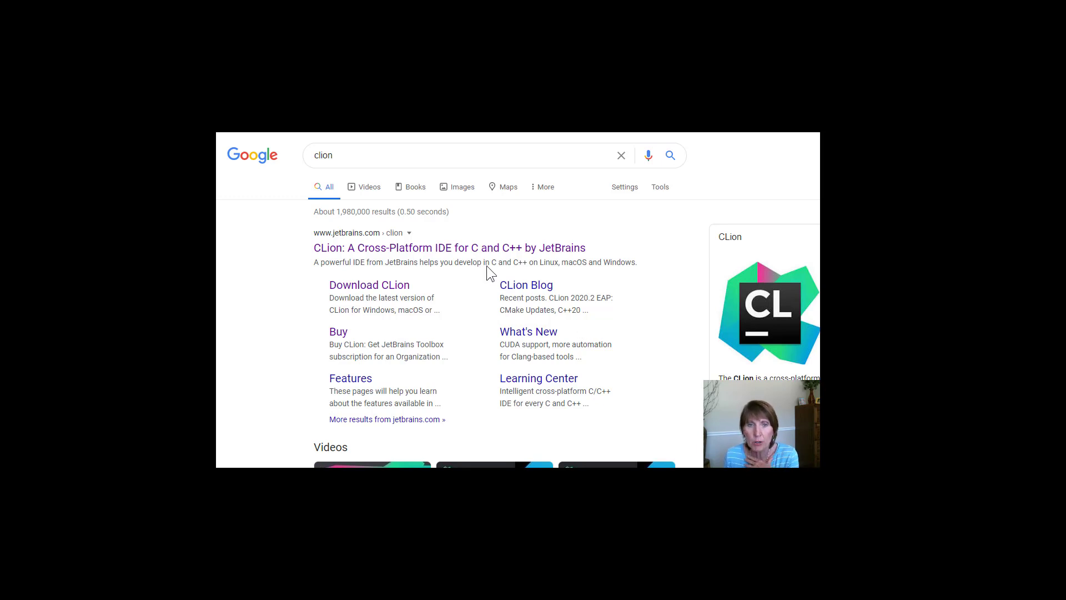
mouse_move(395, 187)
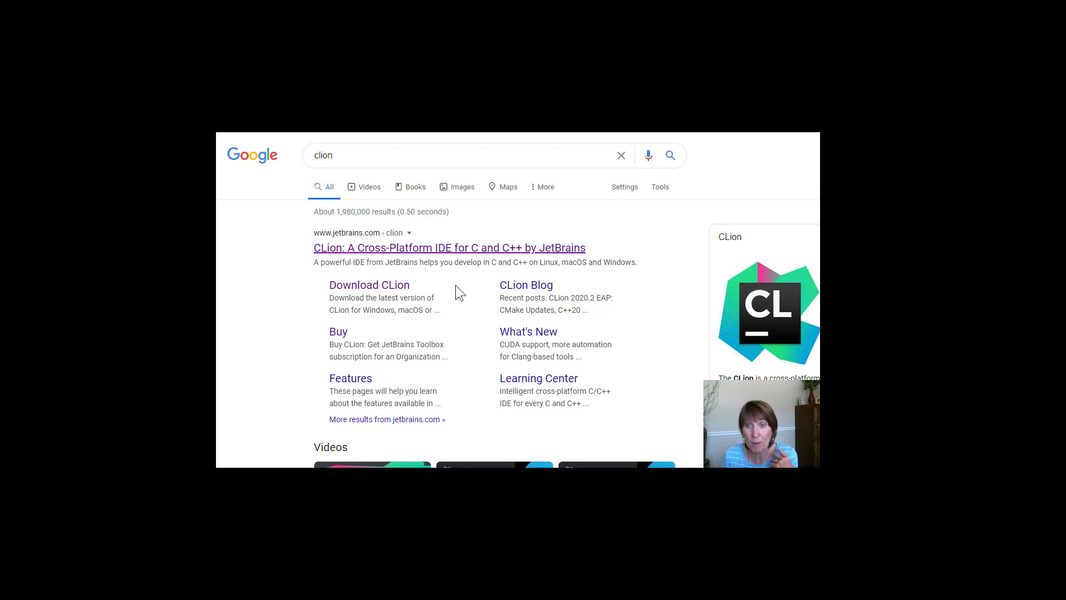
Open the official JetBrains CLion product page from the Google results
click(448, 248)
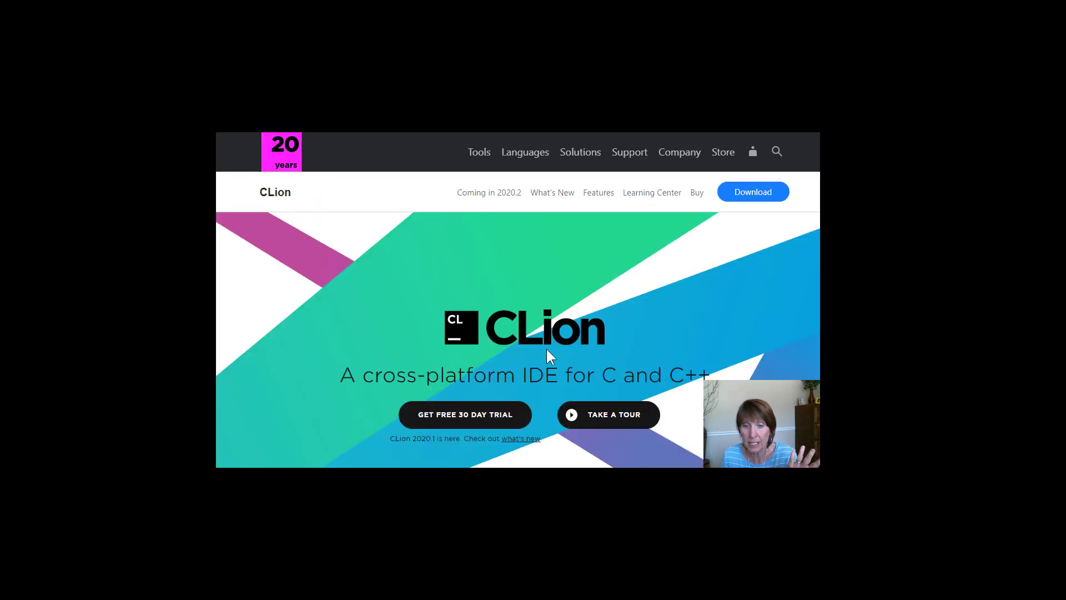
mouse_move(556, 439)
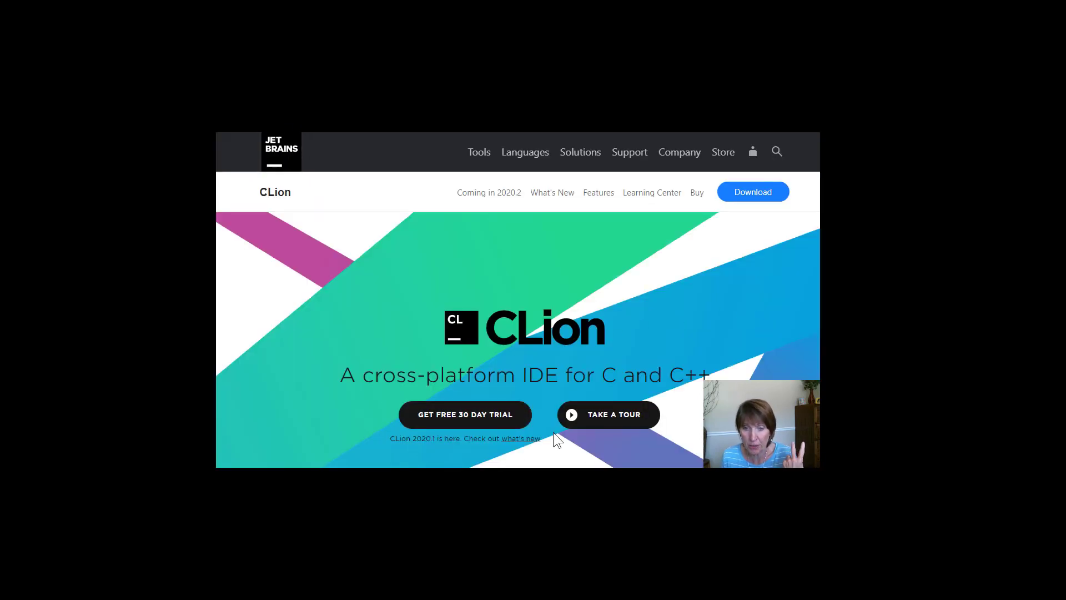
mouse_move(678, 286)
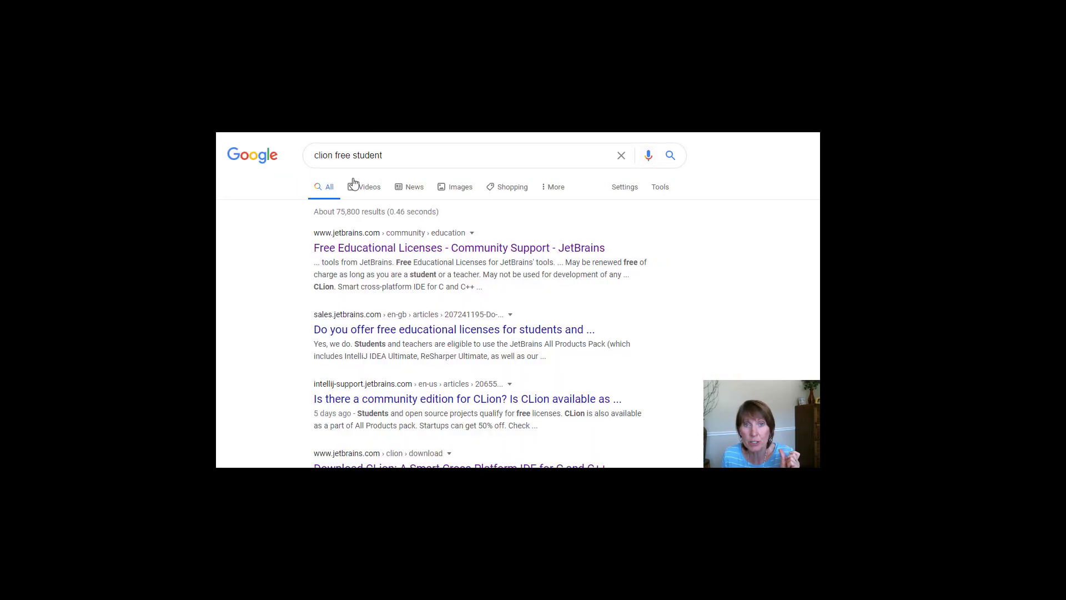
Open the Free Educational Licenses page and scroll down to the license options
click(458, 248)
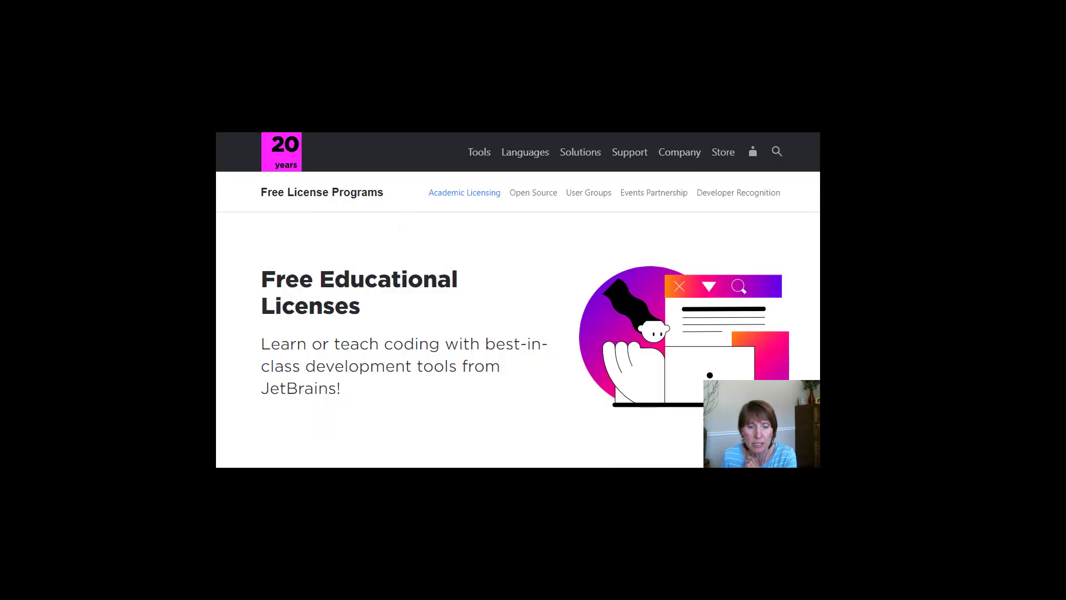
scroll(down, 3)
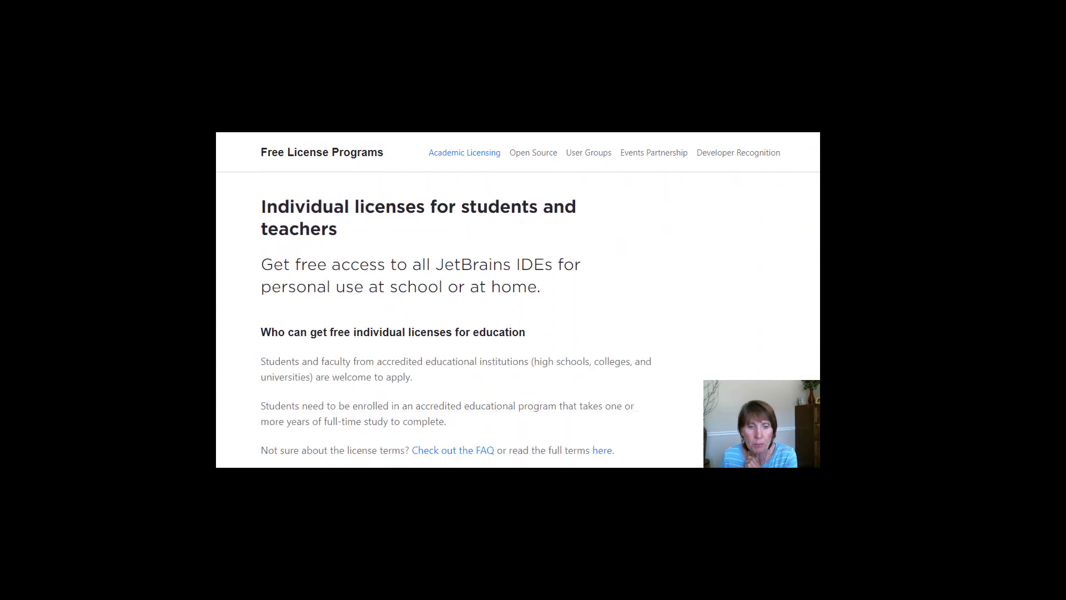
scroll(down, 3)
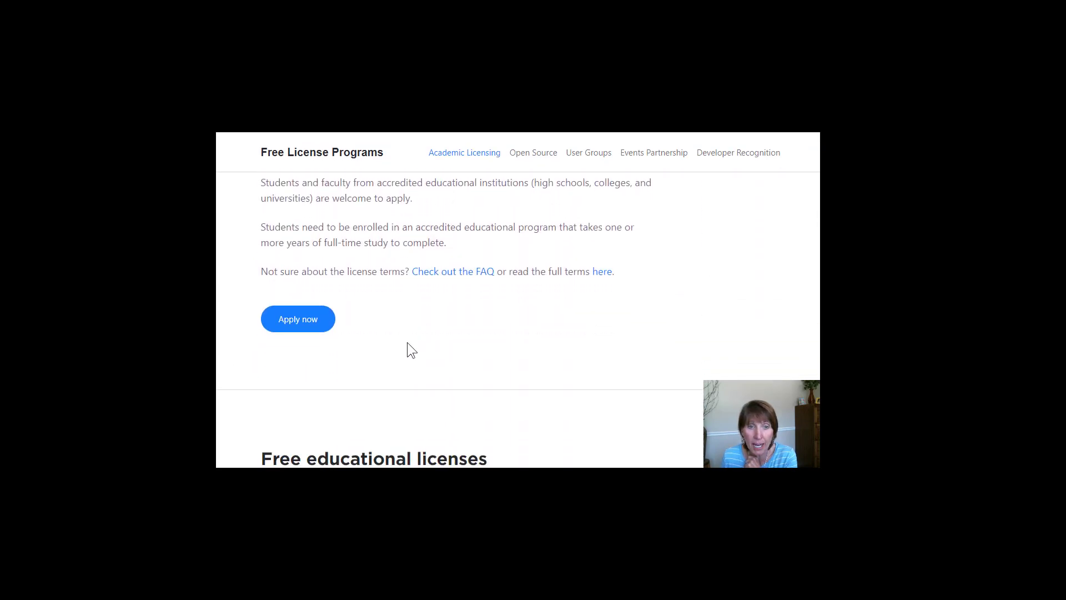
scroll(down, 3)
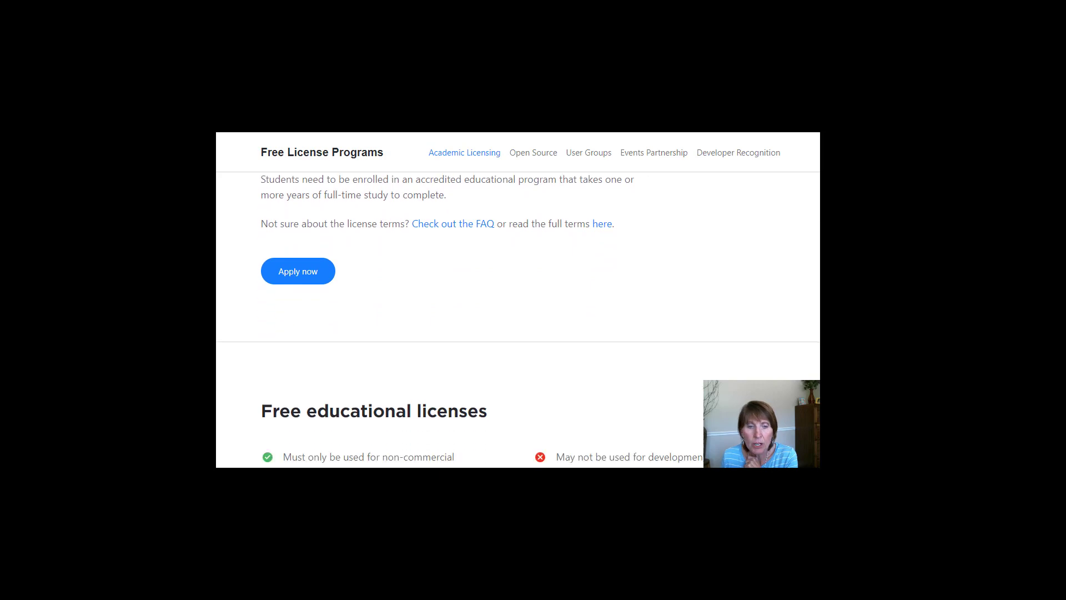
scroll(down, 3)
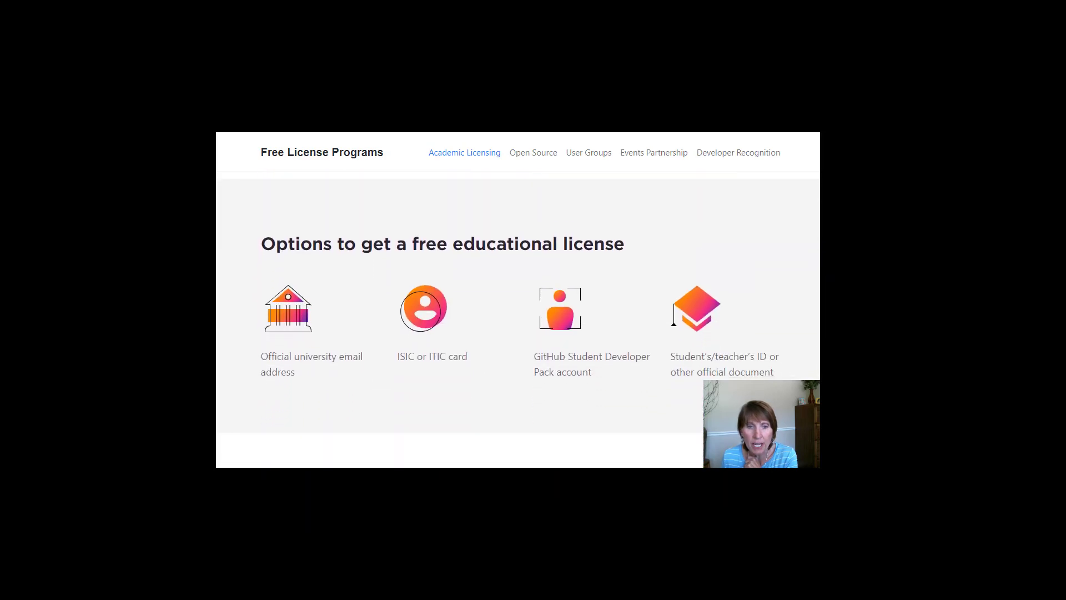
scroll(down, 3)
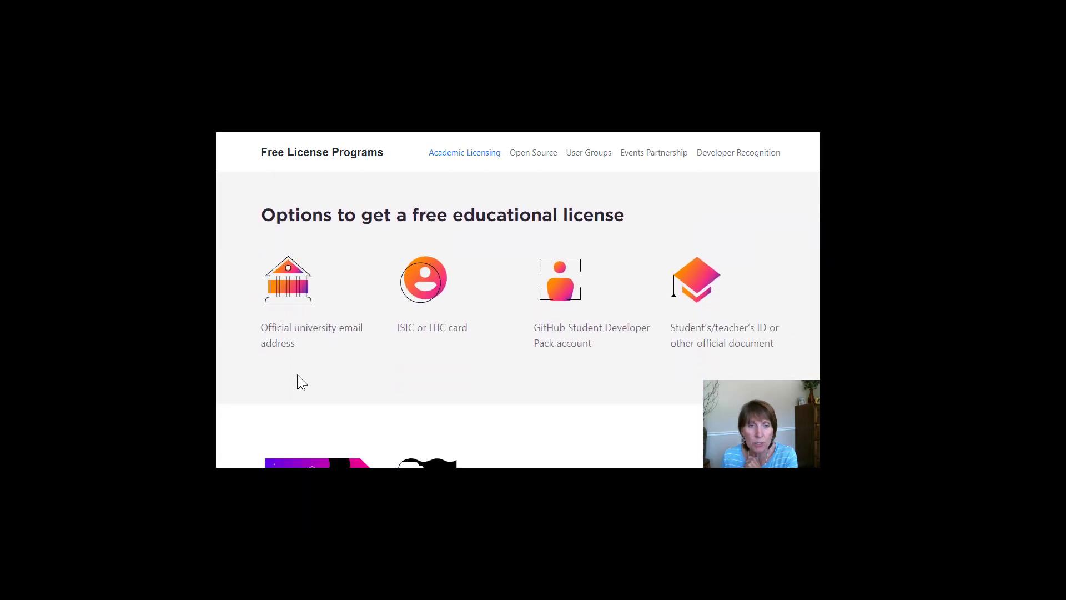
mouse_move(302, 366)
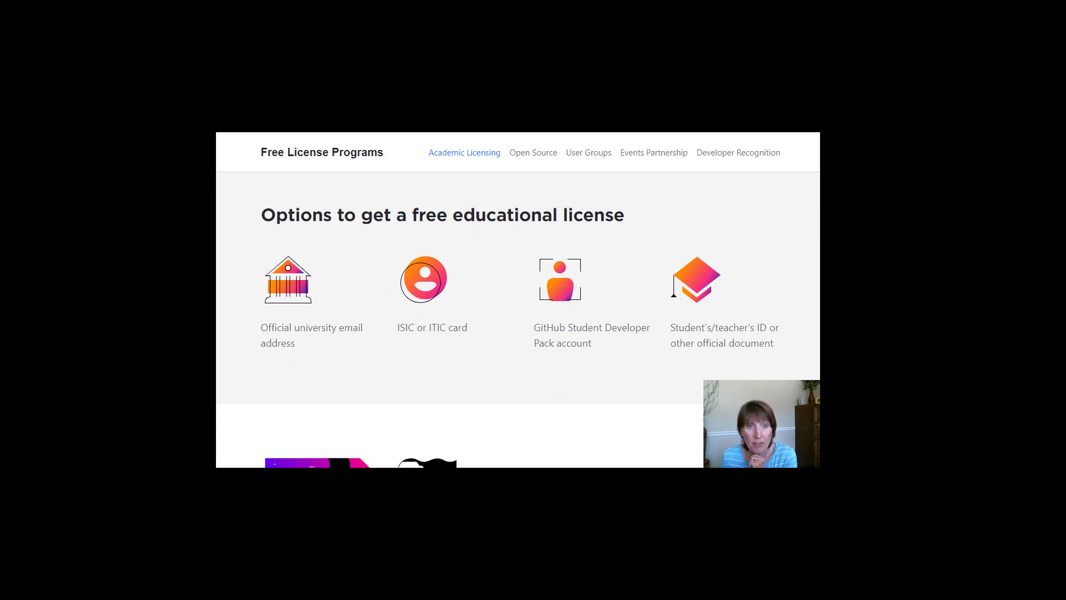
scroll(down, 3)
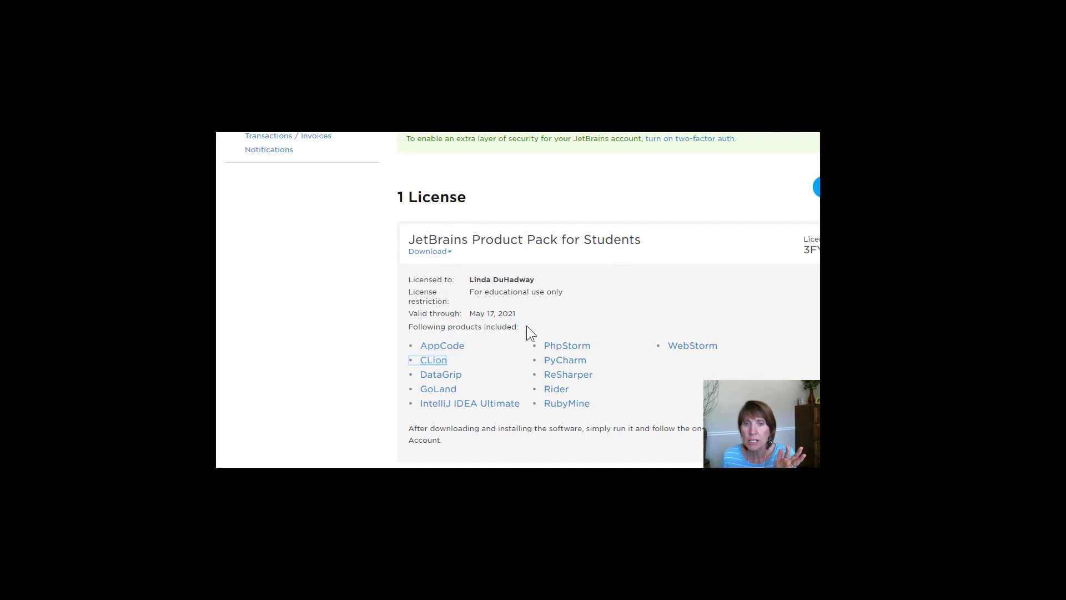
mouse_move(490, 455)
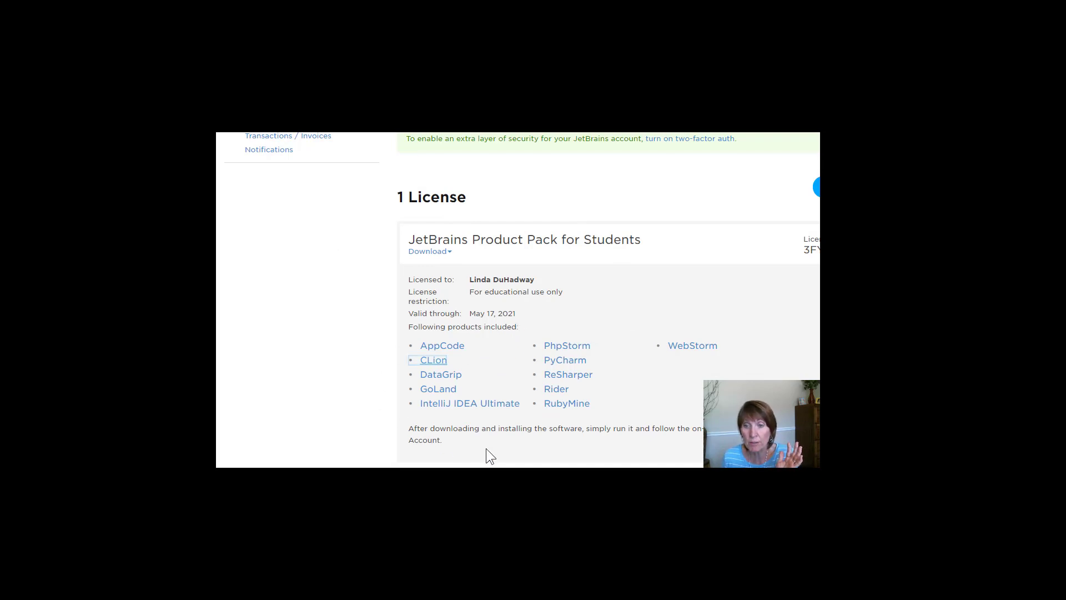
mouse_move(387, 416)
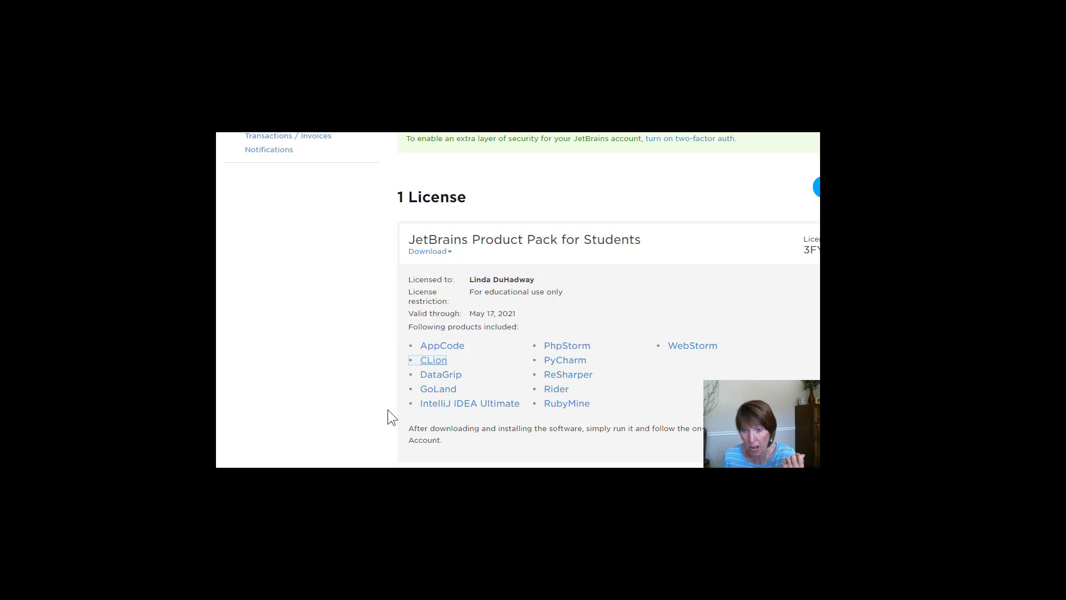
mouse_move(570, 300)
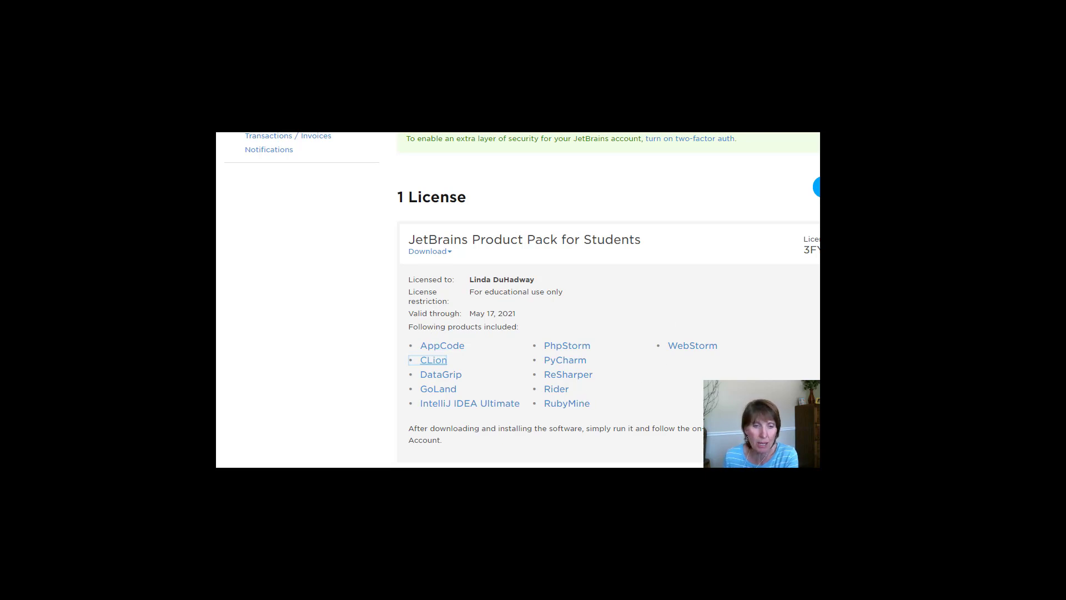
Download CLion via the link under the Product Pack for Students
click(432, 360)
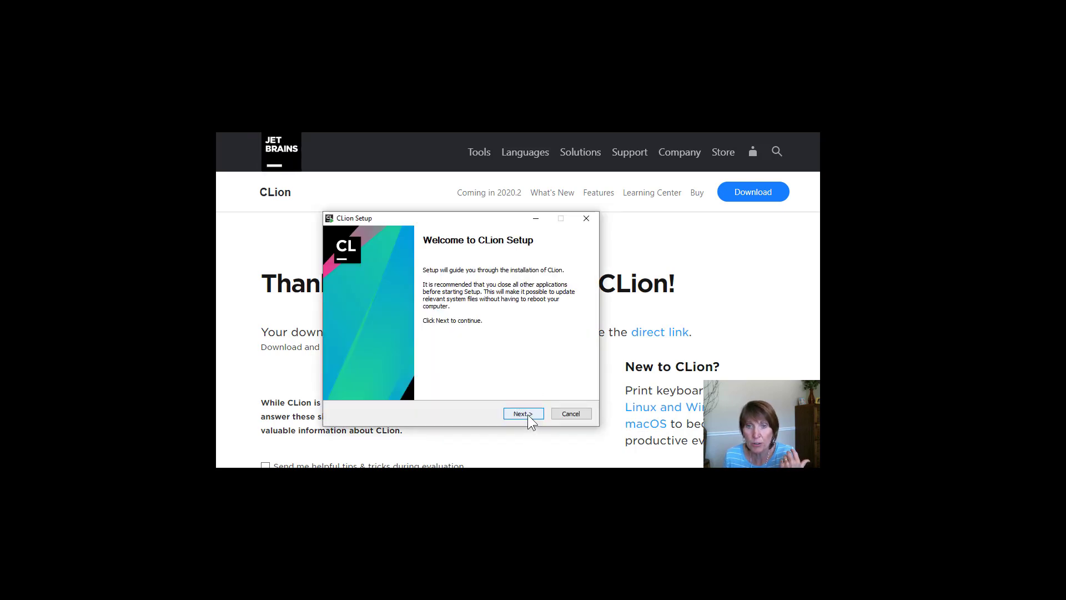
Install CLion with the default folder, shortcuts and options, launching it on finish
click(523, 413)
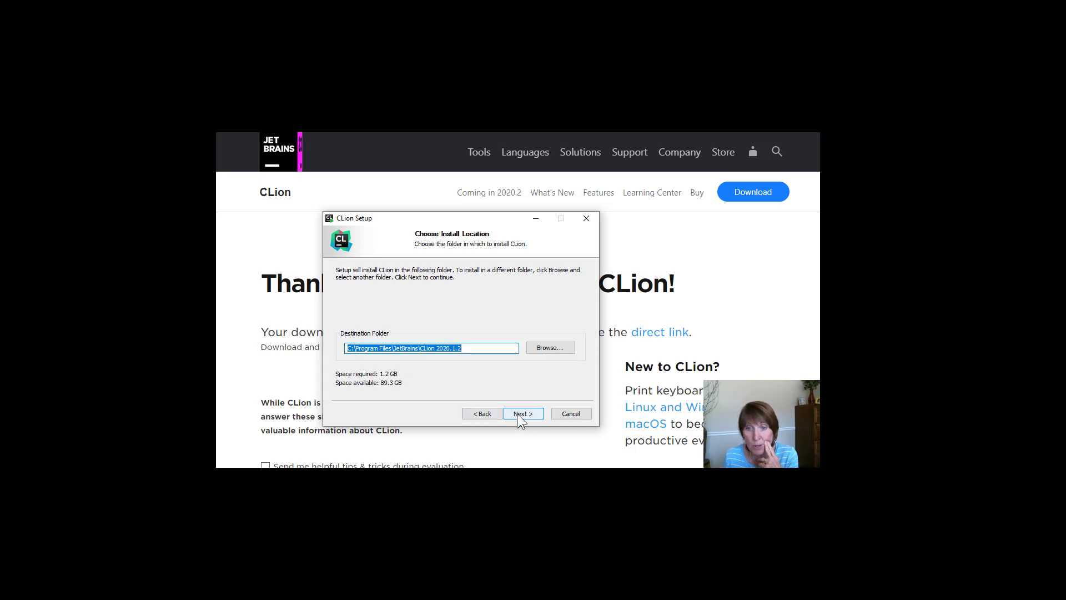
click(523, 413)
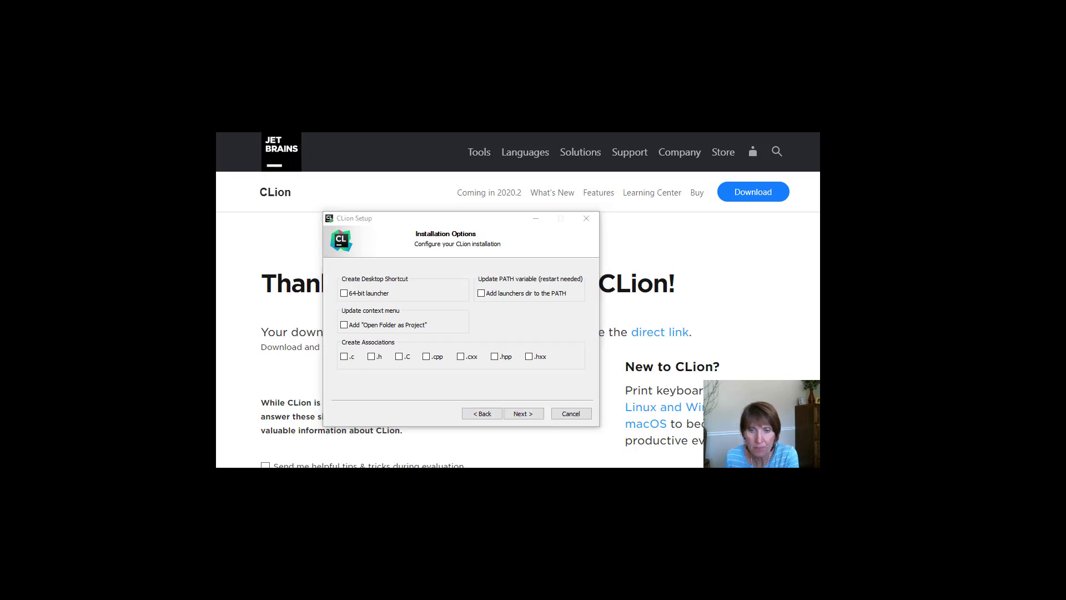
click(523, 413)
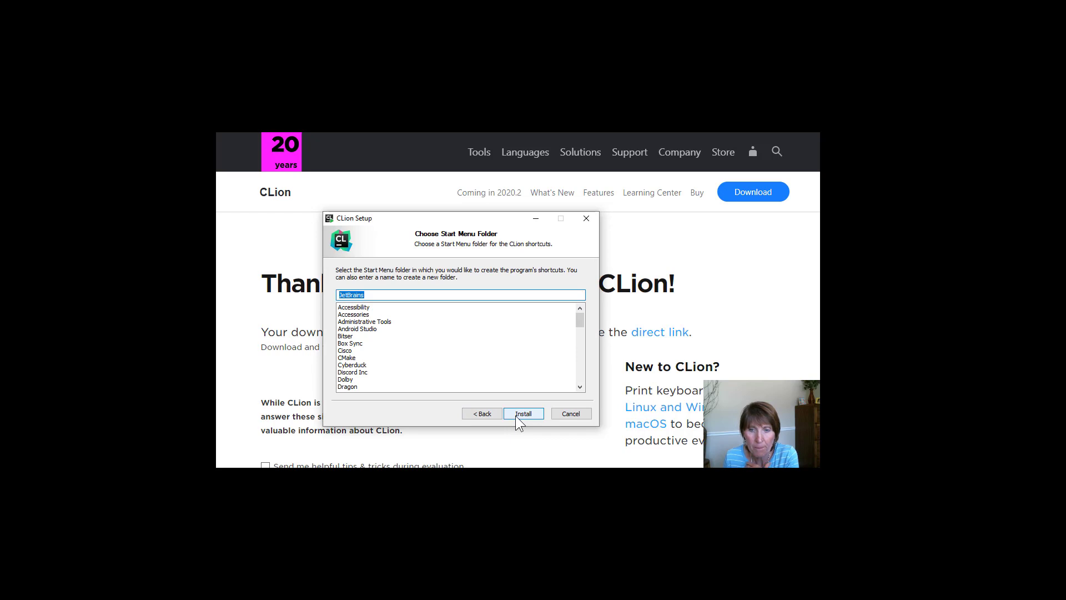
click(524, 413)
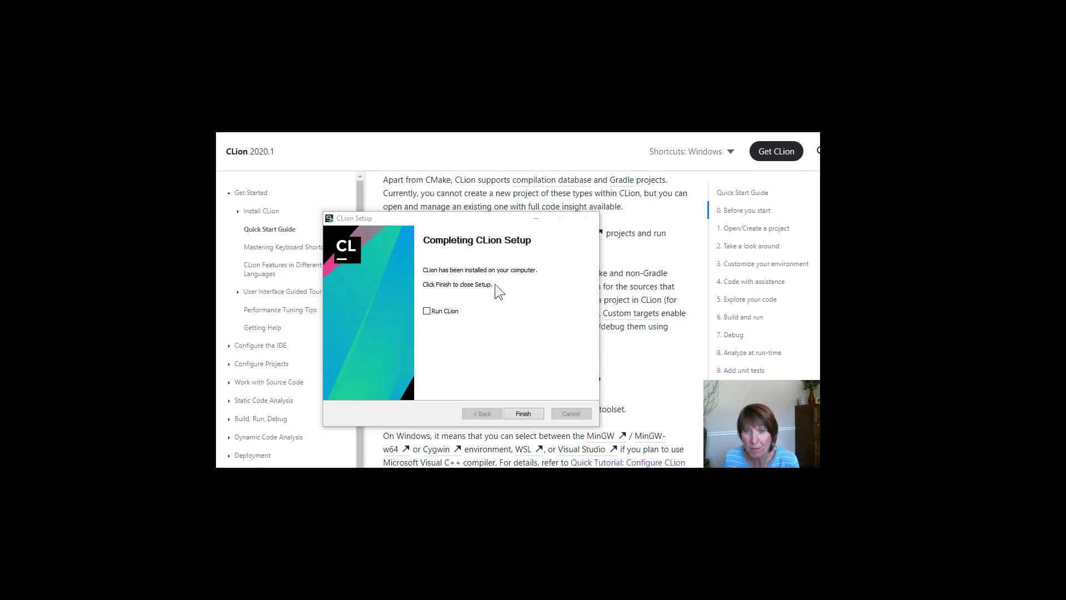
mouse_move(470, 258)
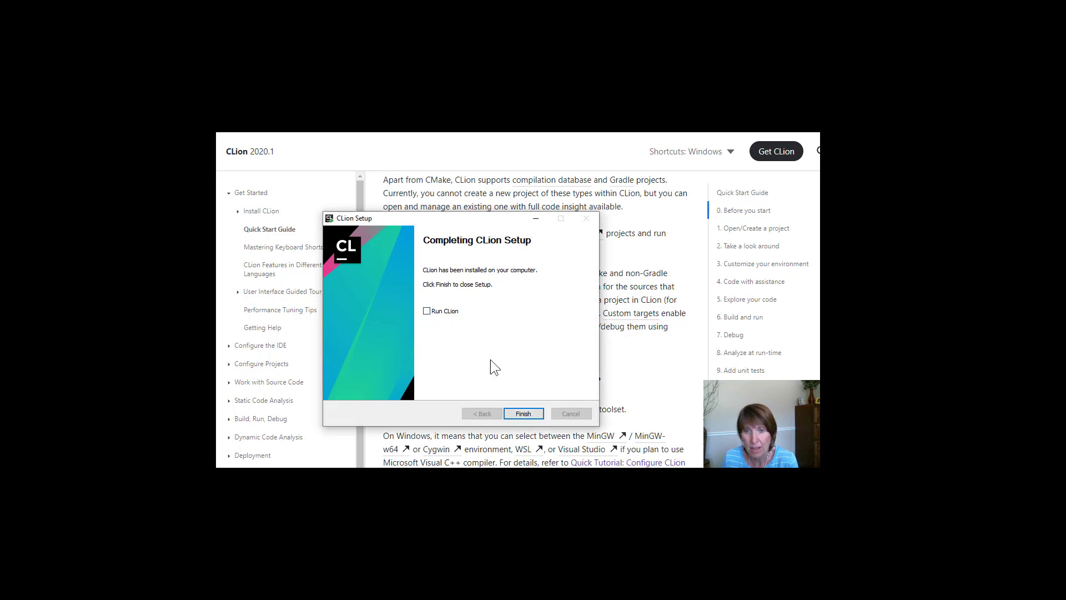
click(427, 311)
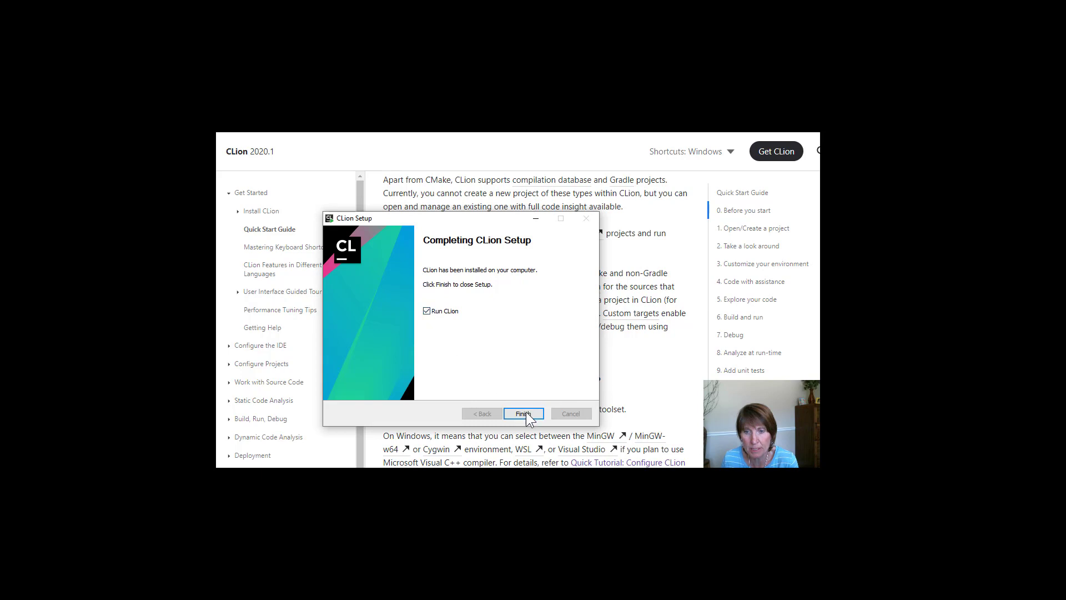
click(524, 413)
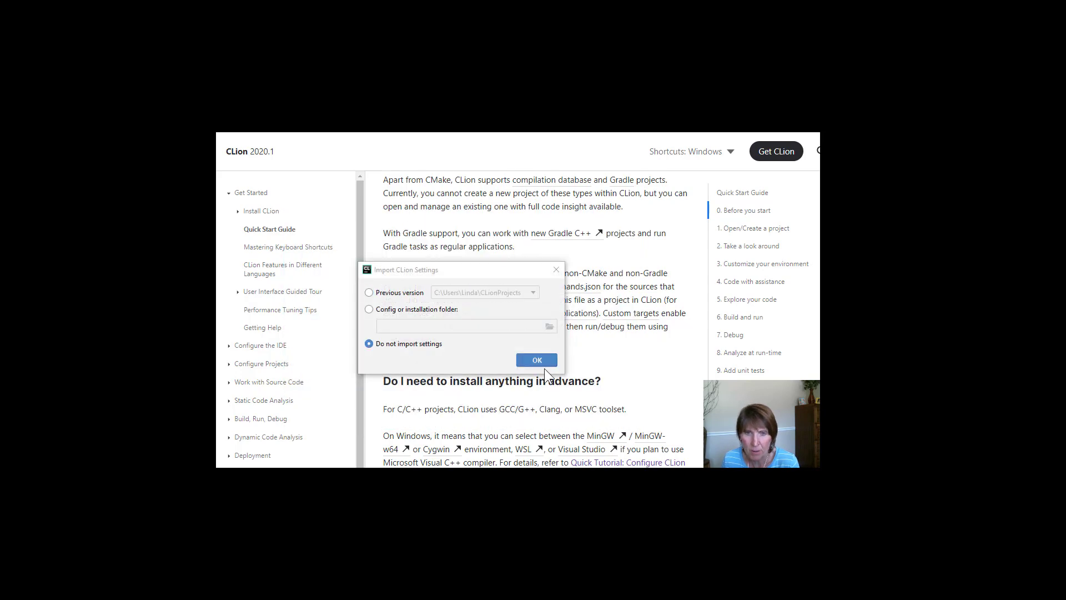
Choose 'Do not import settings' in the Import CLion Settings dialog
click(536, 359)
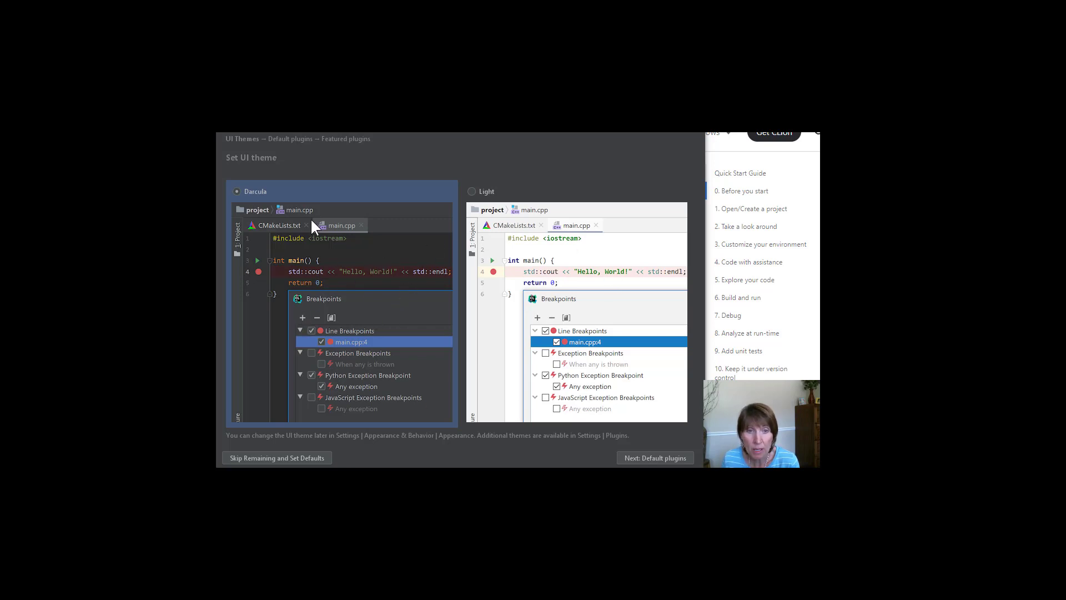
mouse_move(411, 412)
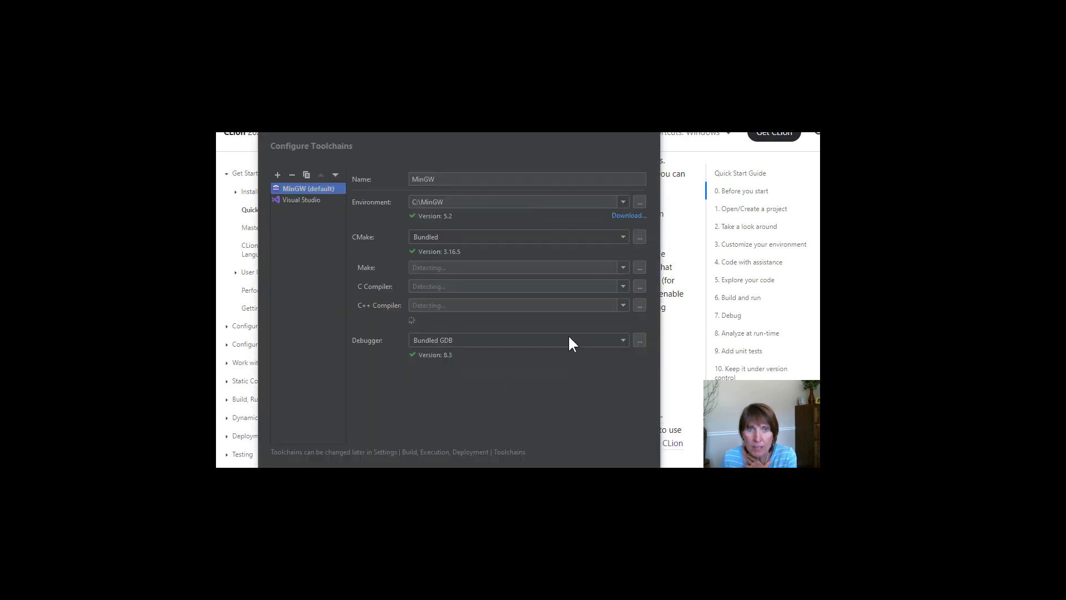
mouse_move(326, 278)
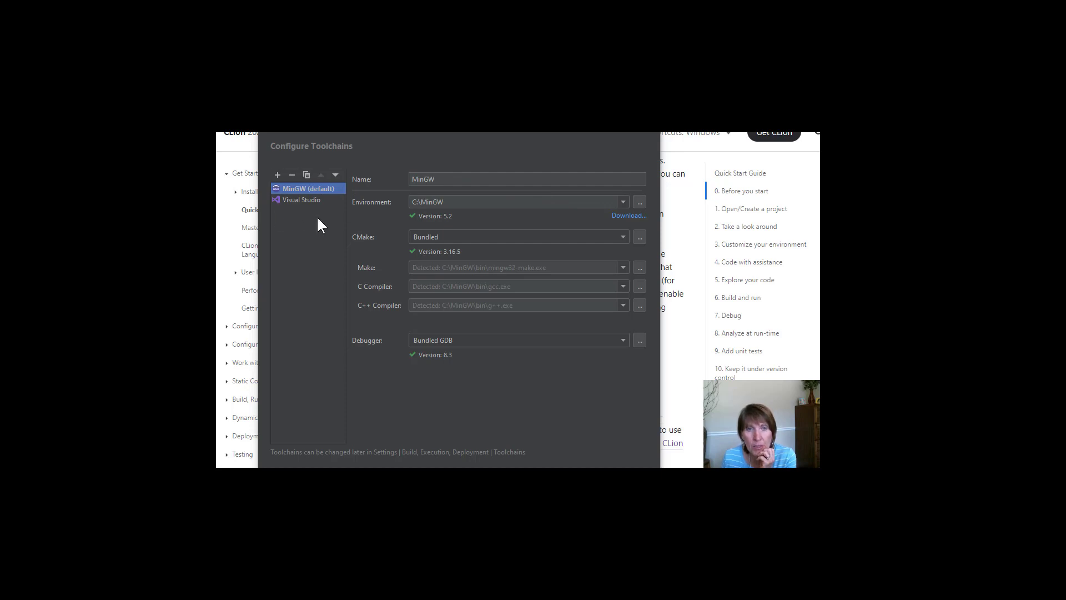
mouse_move(311, 207)
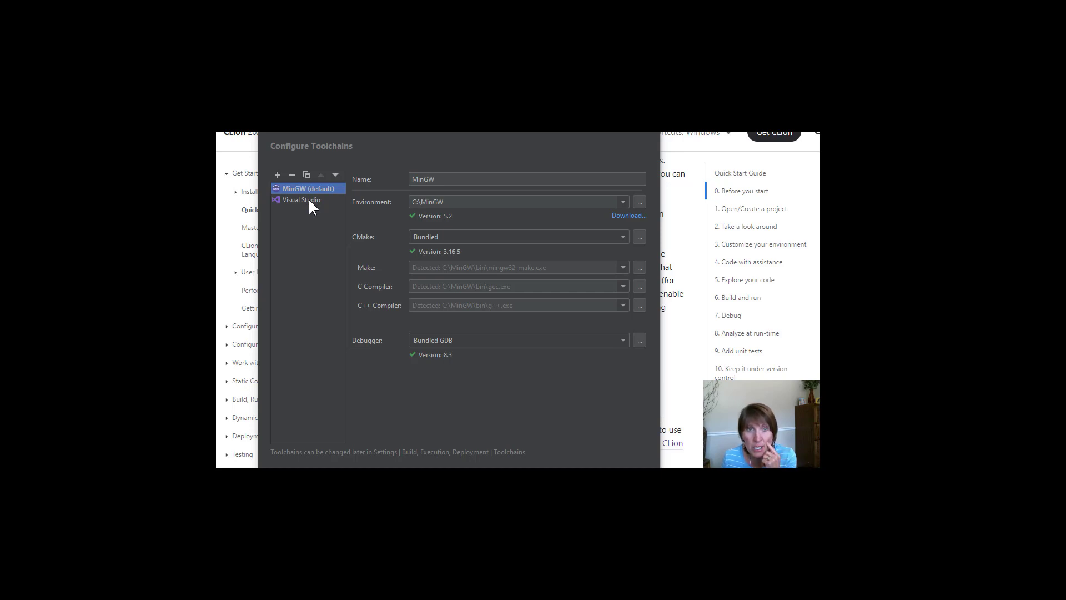
mouse_move(372, 261)
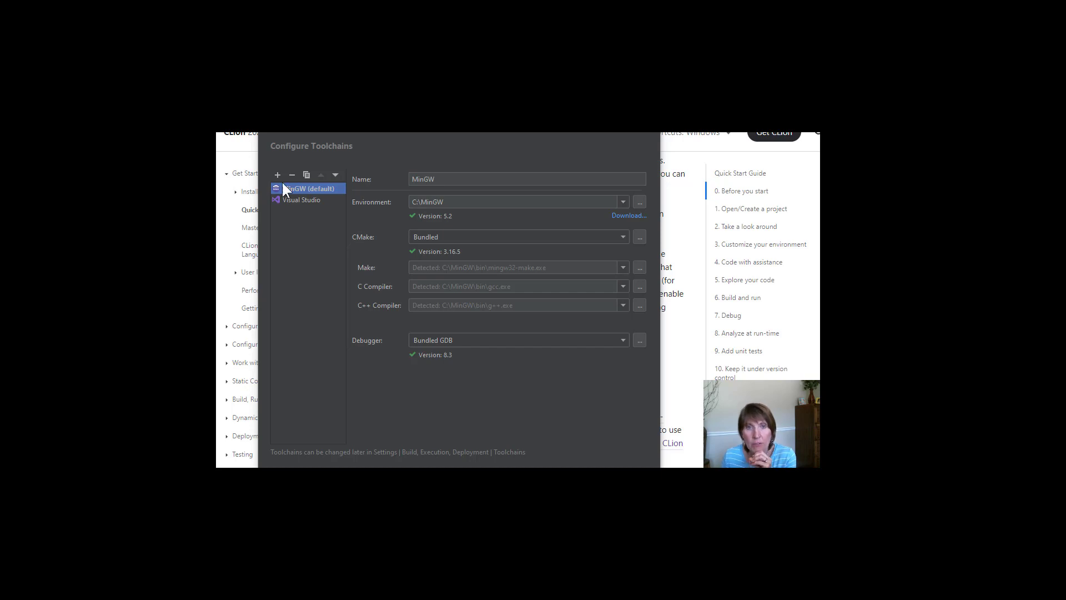
mouse_move(503, 191)
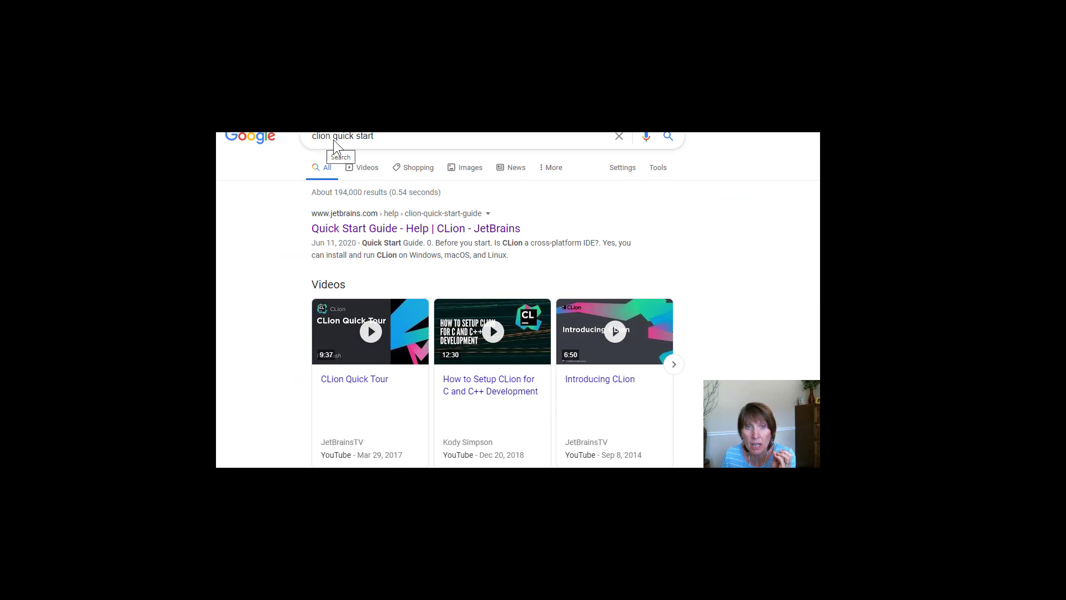
mouse_move(473, 236)
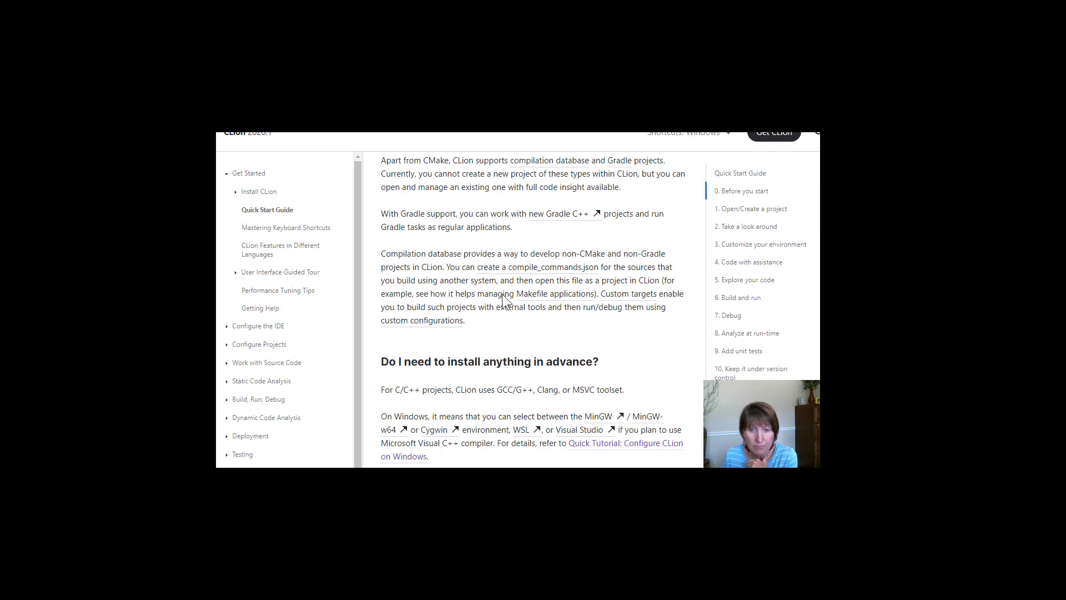
Expand 'Configure the IDE' and open 'Quick Tutorial: Configure CLion on Windows'
scroll(down, 3)
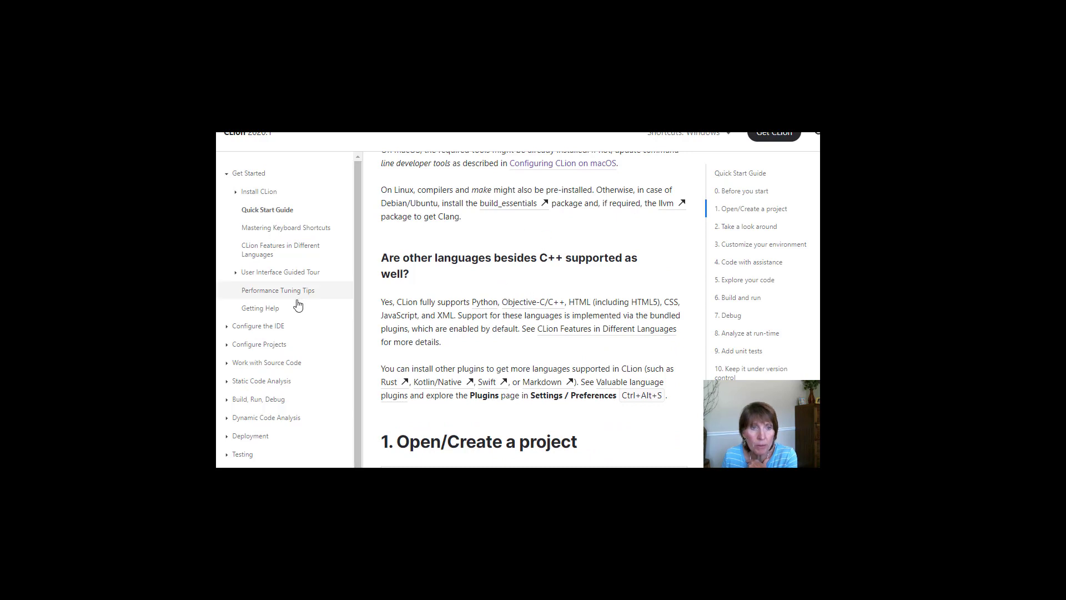
click(258, 324)
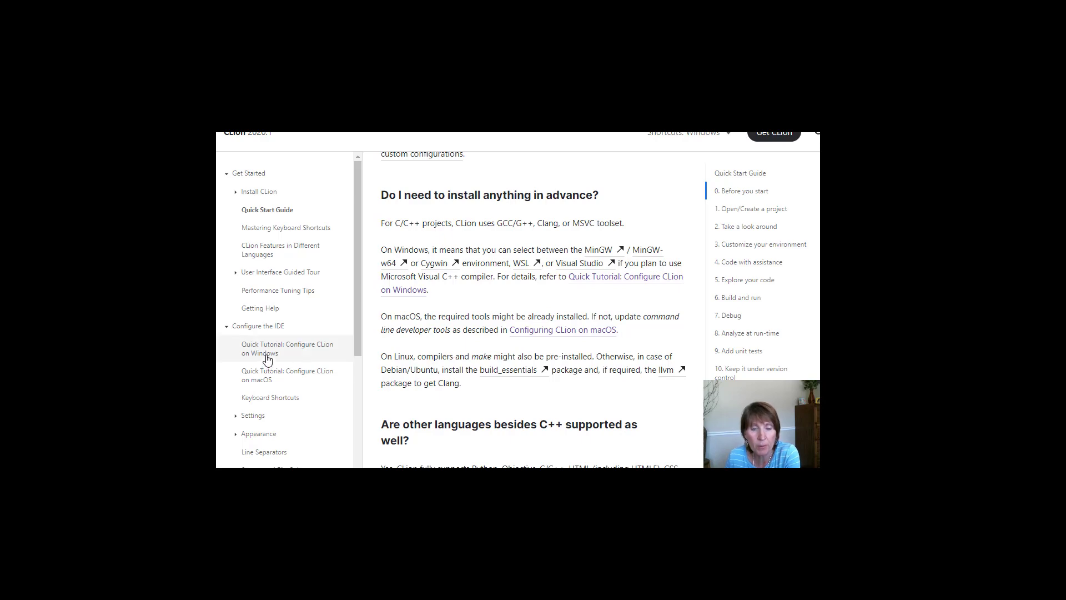
click(287, 348)
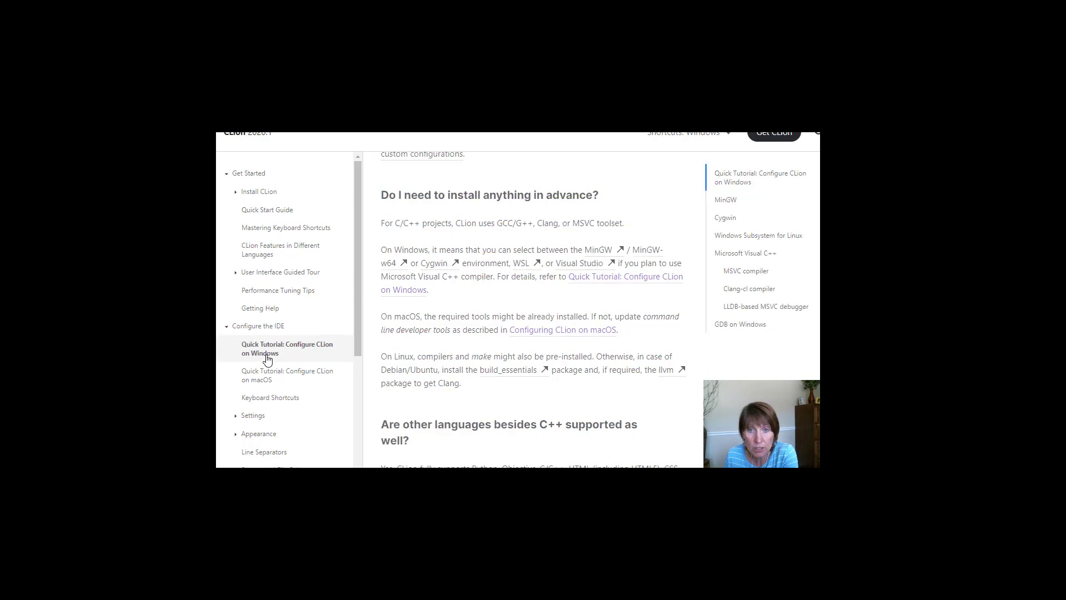
Scroll the Windows tutorial introduction toward the MinGW section
click(724, 199)
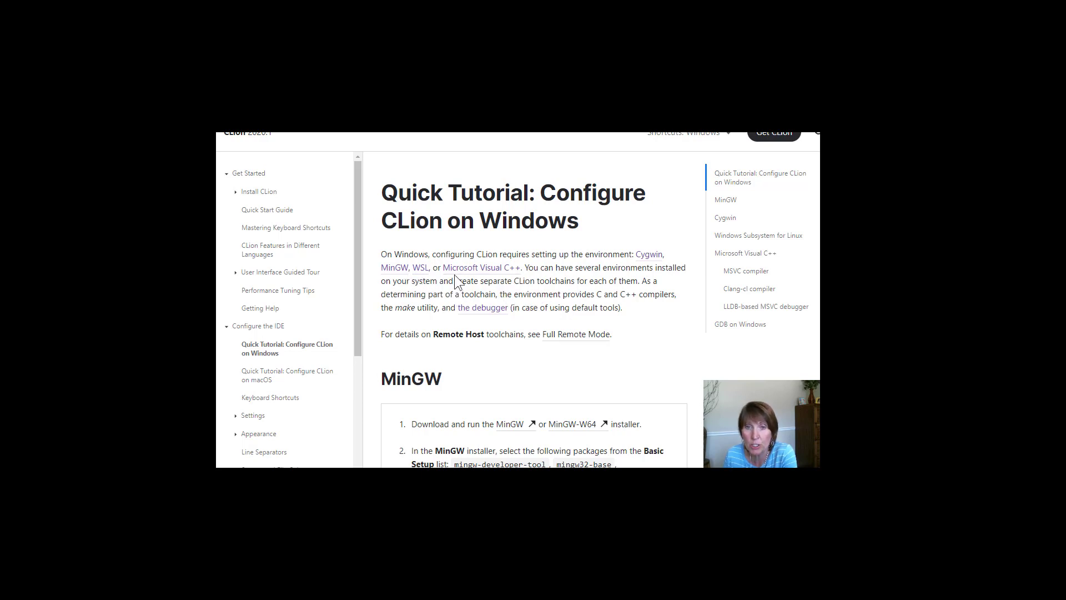
mouse_move(640, 260)
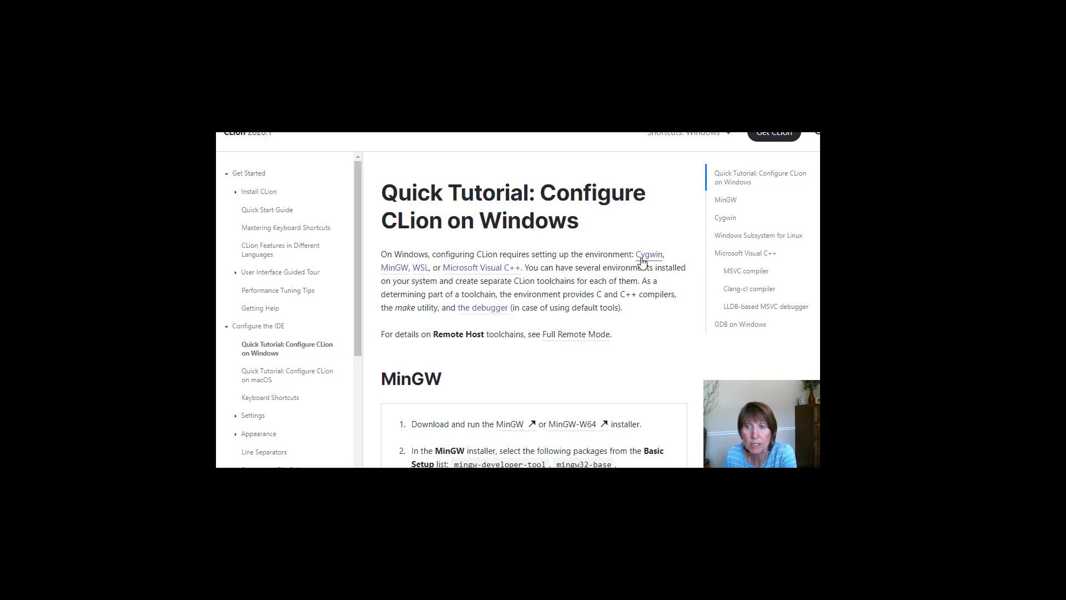
mouse_move(409, 275)
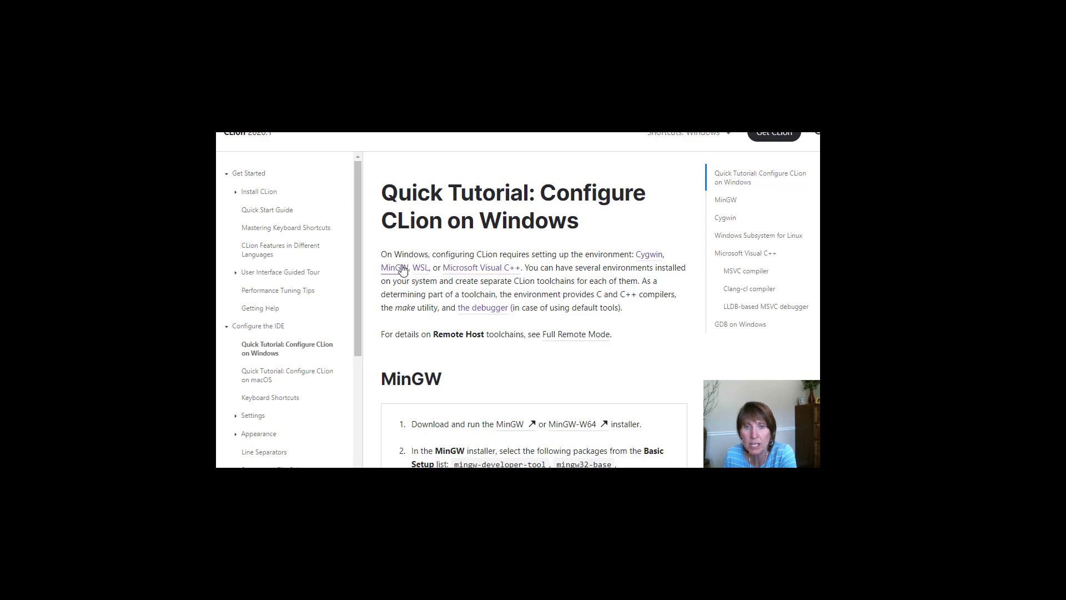
mouse_move(482, 273)
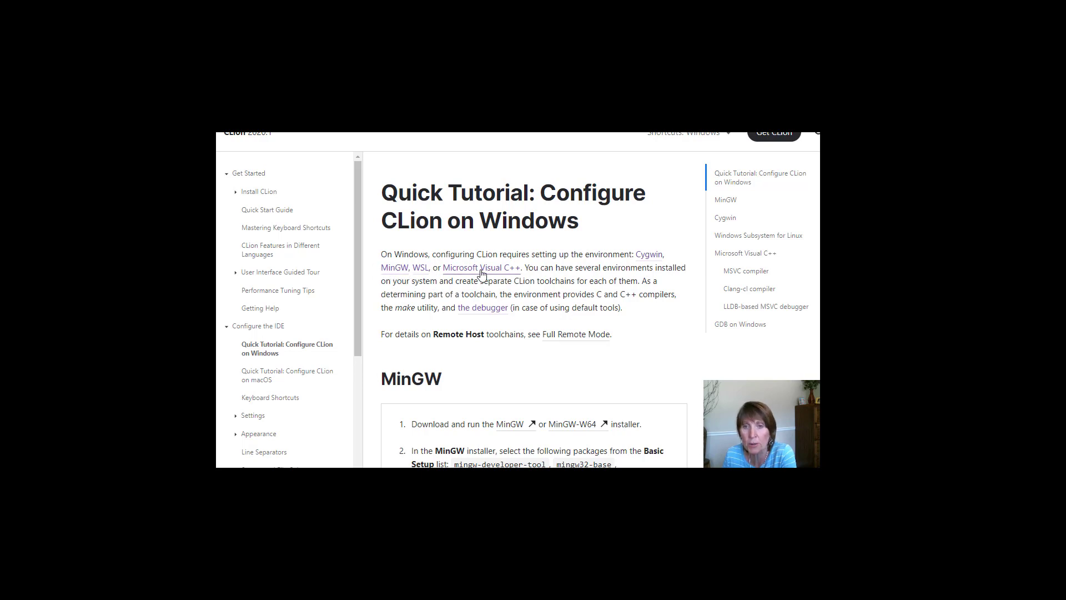
mouse_move(481, 282)
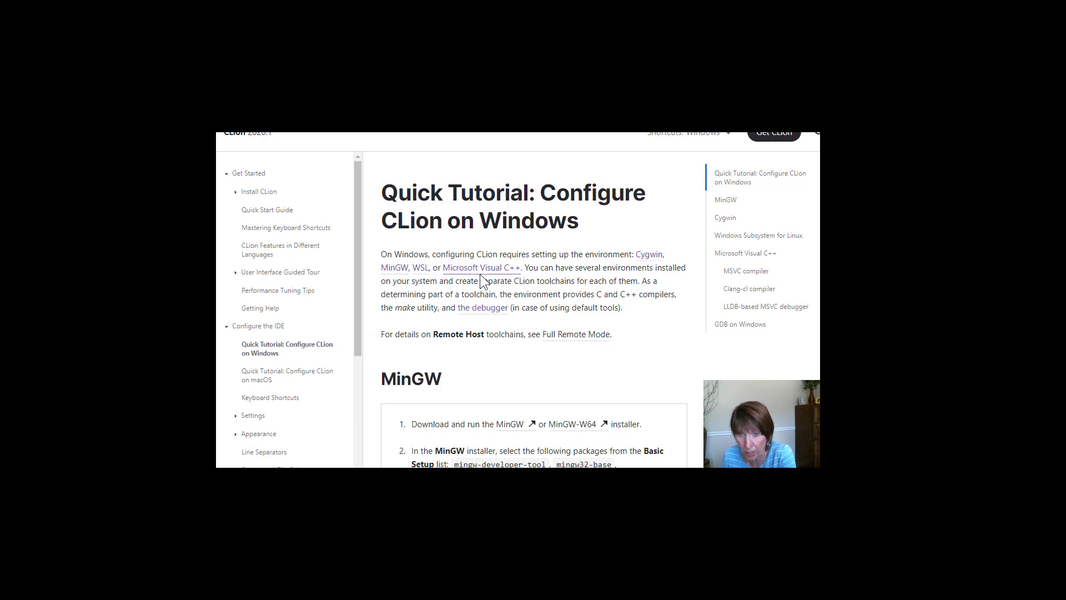
mouse_move(493, 270)
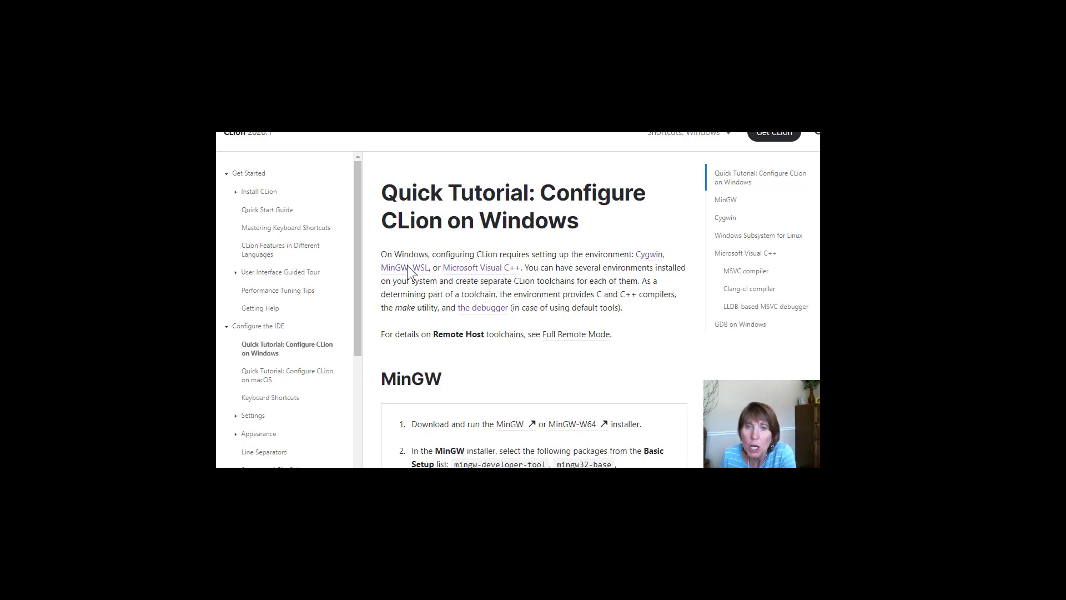
scroll(down, 3)
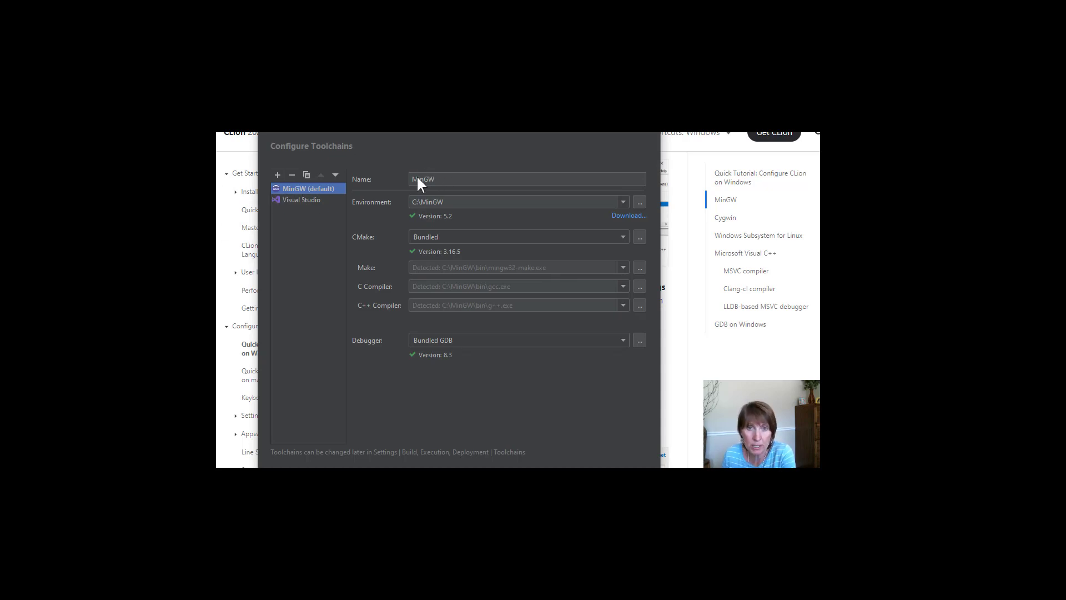
mouse_move(408, 251)
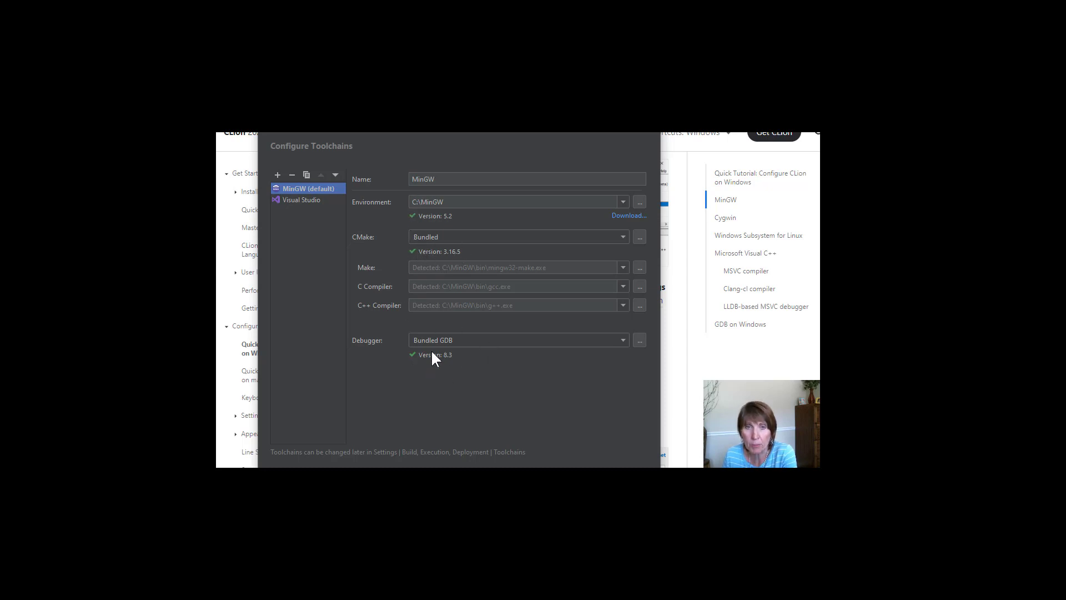
mouse_move(568, 389)
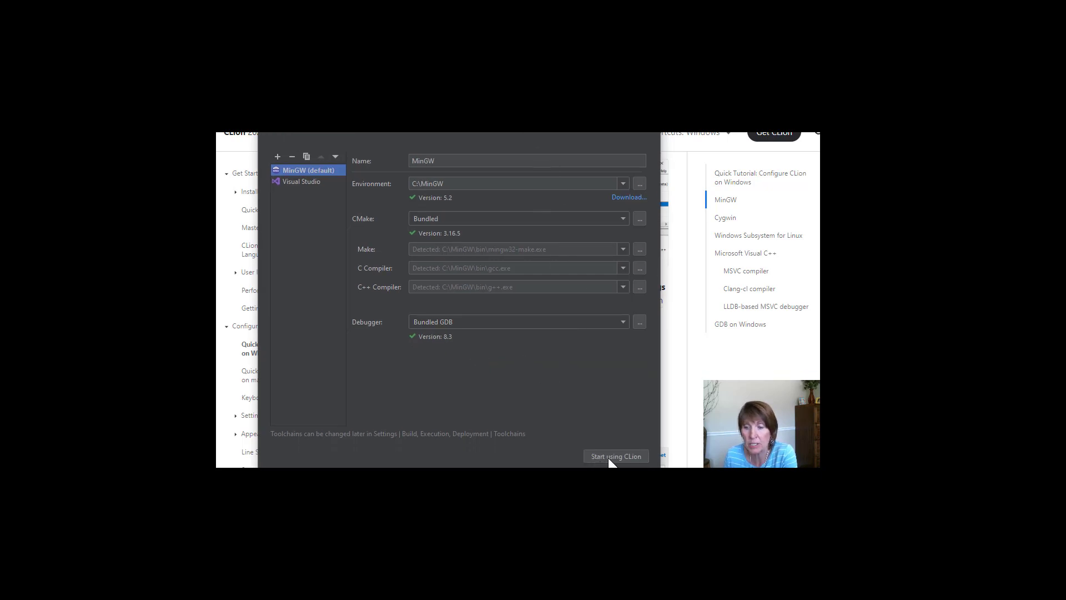
Accept the default MinGW toolchain and choose 'Start using CLion'
click(615, 456)
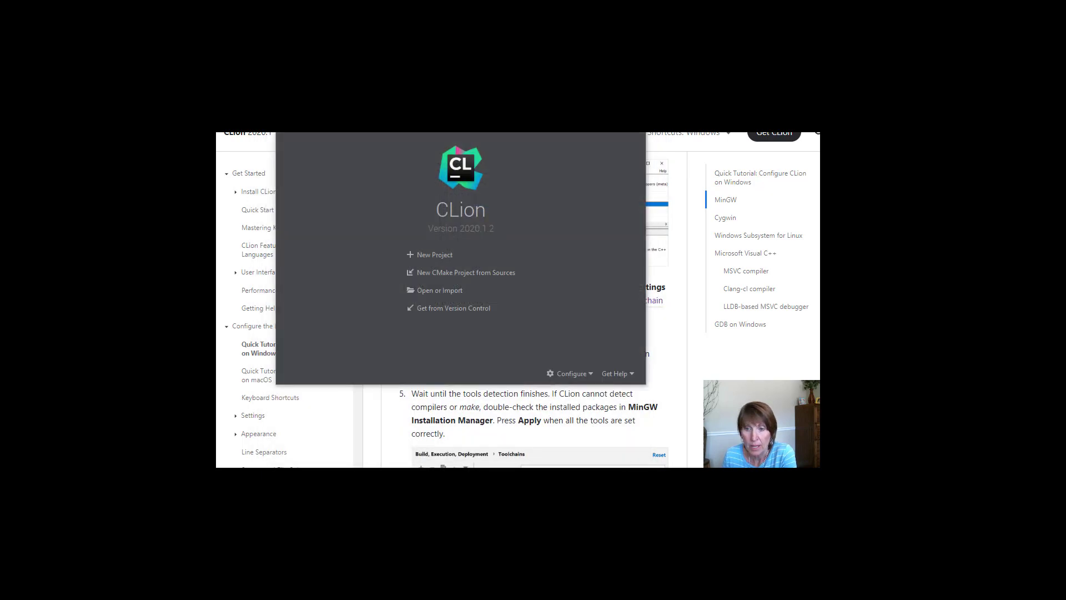
mouse_move(473, 324)
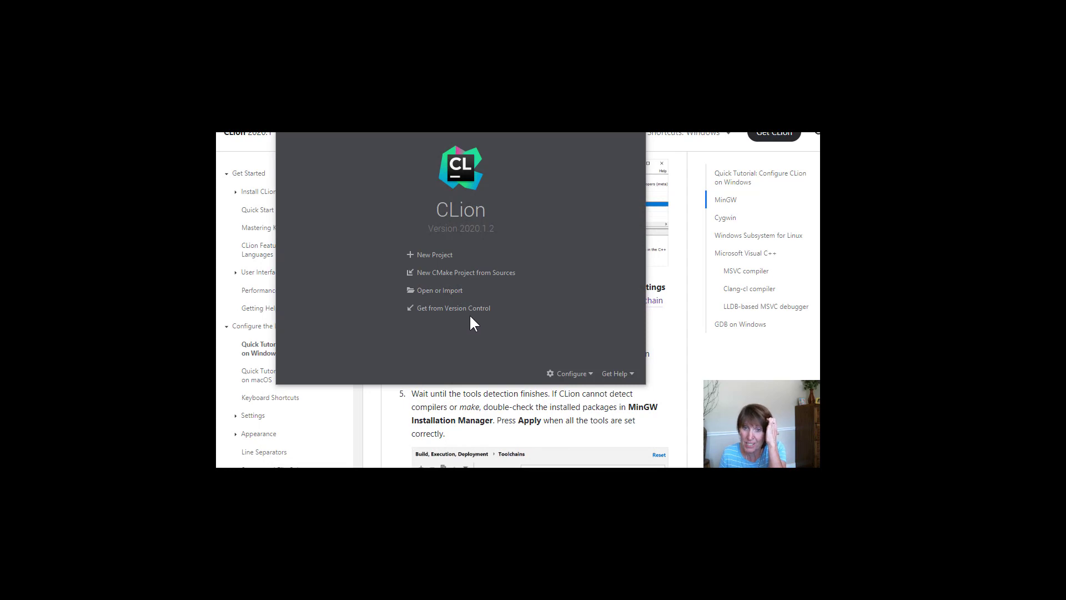
mouse_move(706, 371)
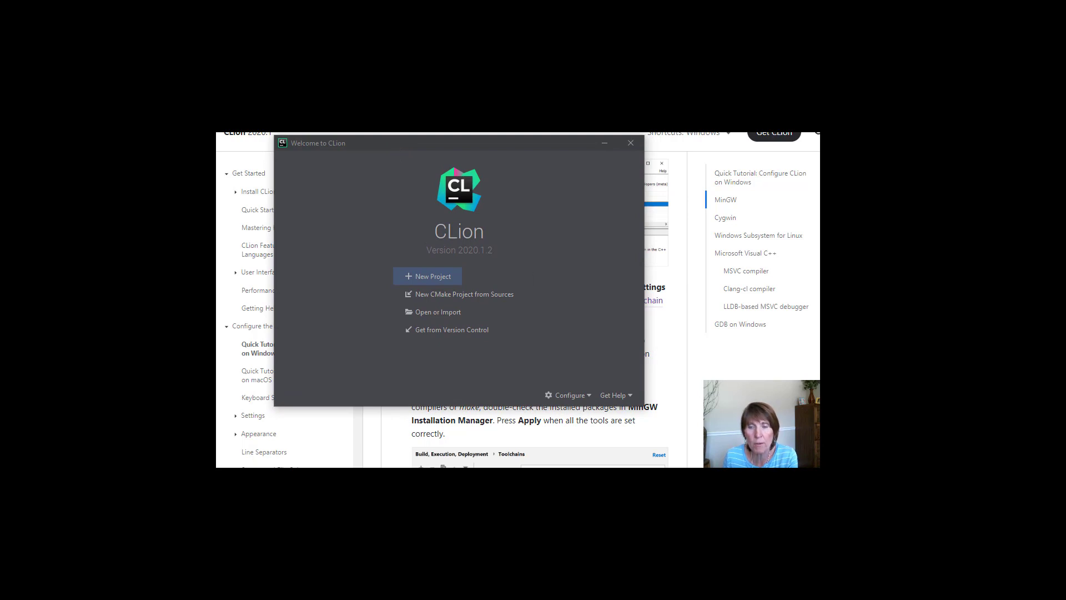
Bring the browser's CLion help tutorial back to the MinGW steps
click(628, 142)
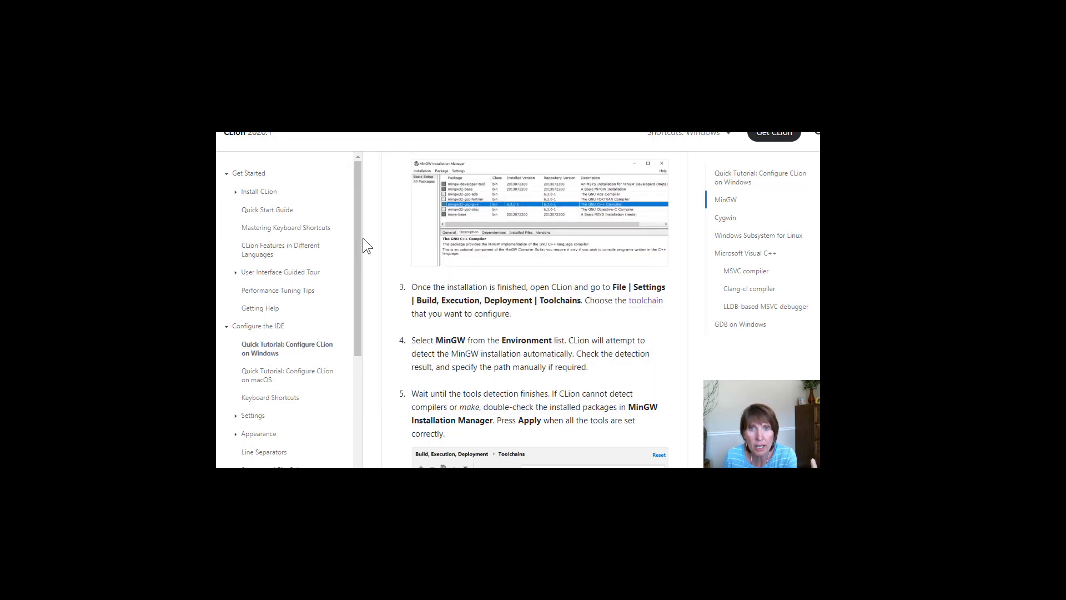
mouse_move(467, 244)
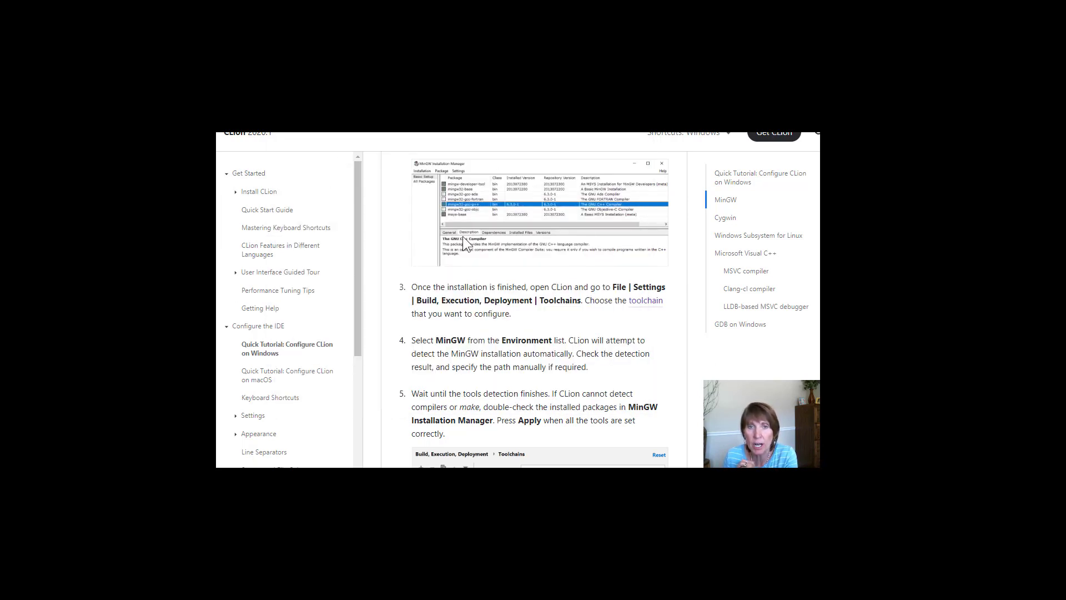